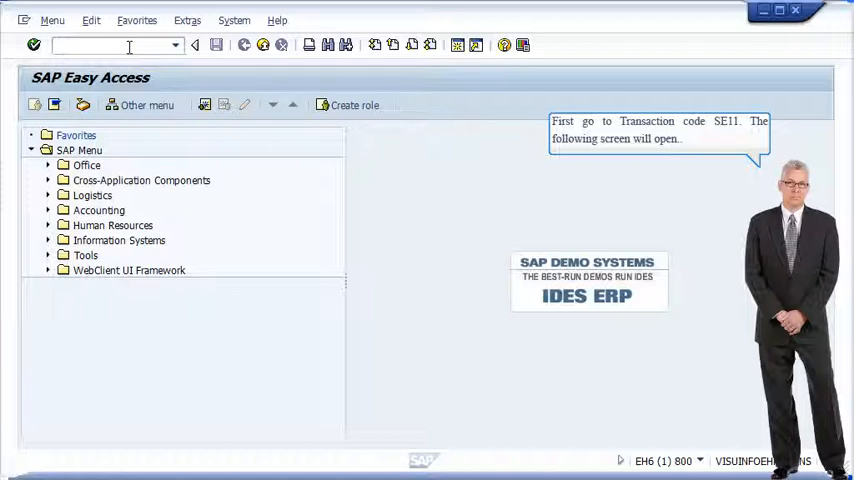
# - Run SE11 and create the new lock object EZLOCK1 in the ABAP Dictionary
pyautogui.write('SE11')
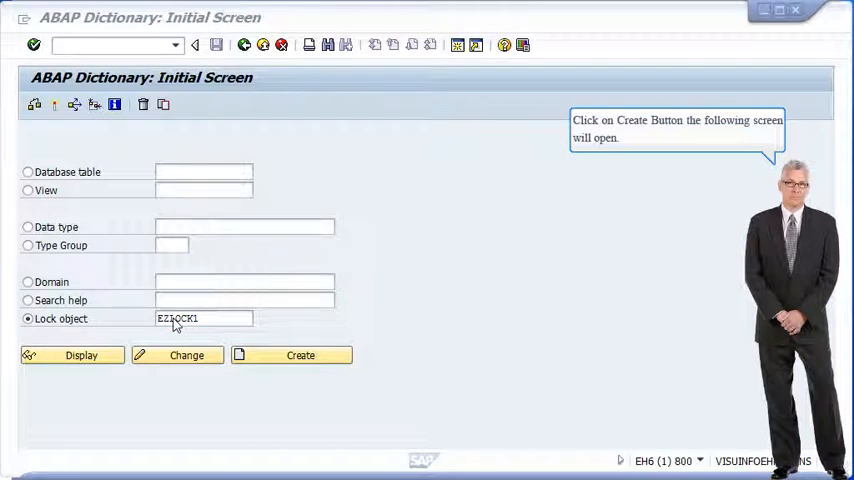
pyautogui.click(300, 356)
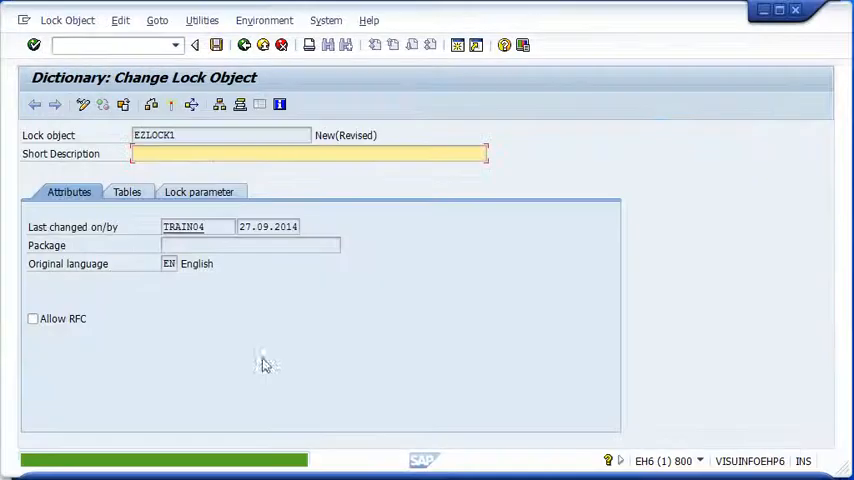
# - Enter 'Test for lock object' as the short description of EZLOCK1
pyautogui.write('Test for lock object')
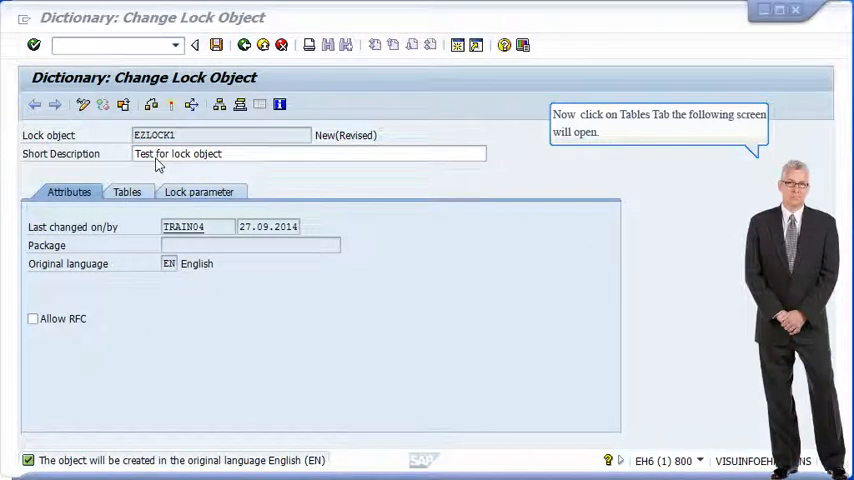
# - Set primary table zrv_ofc with Write Lock, review lock parameters MANDT and EMPLOYE_ID, and save
pyautogui.click(126, 192)
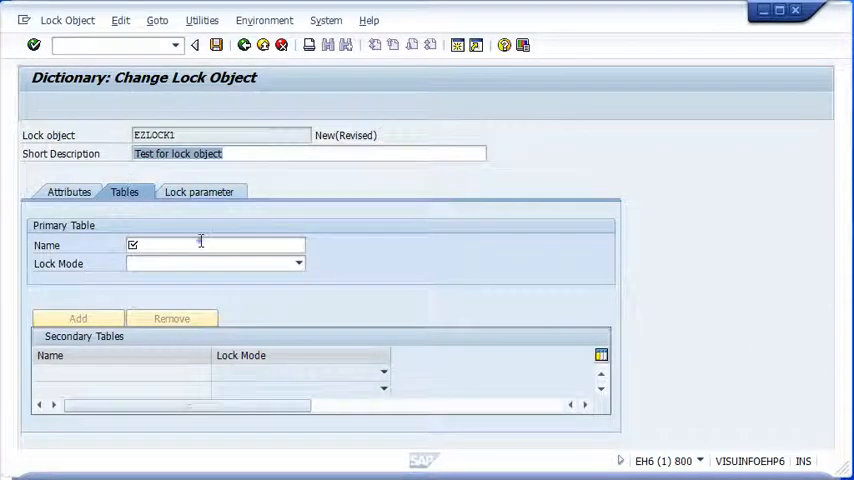
pyautogui.write('zrv_ofc')
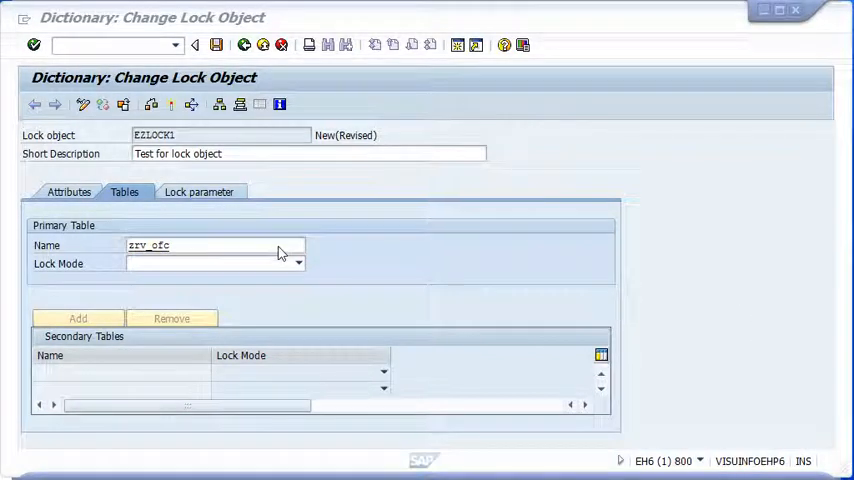
pyautogui.click(300, 264)
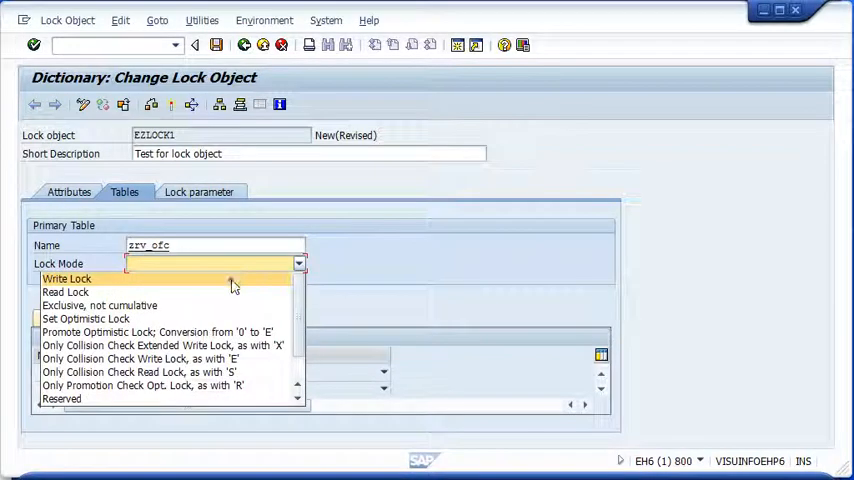
pyautogui.click(64, 280)
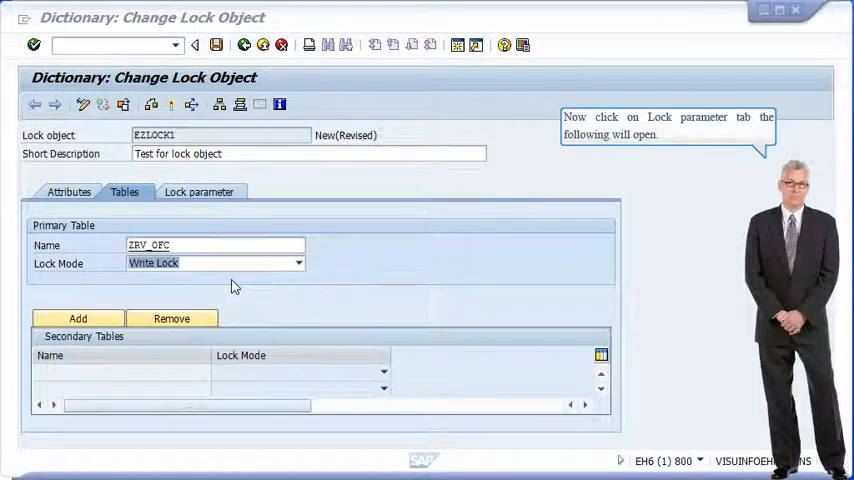
pyautogui.click(200, 192)
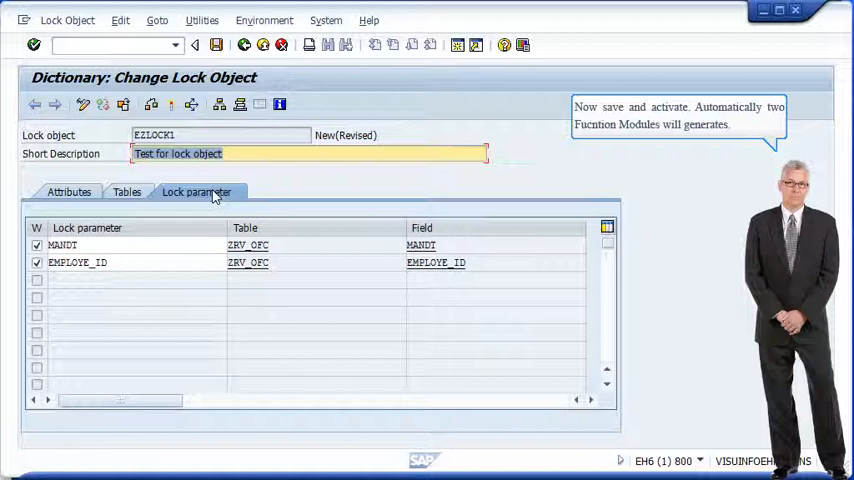
pyautogui.click(220, 46)
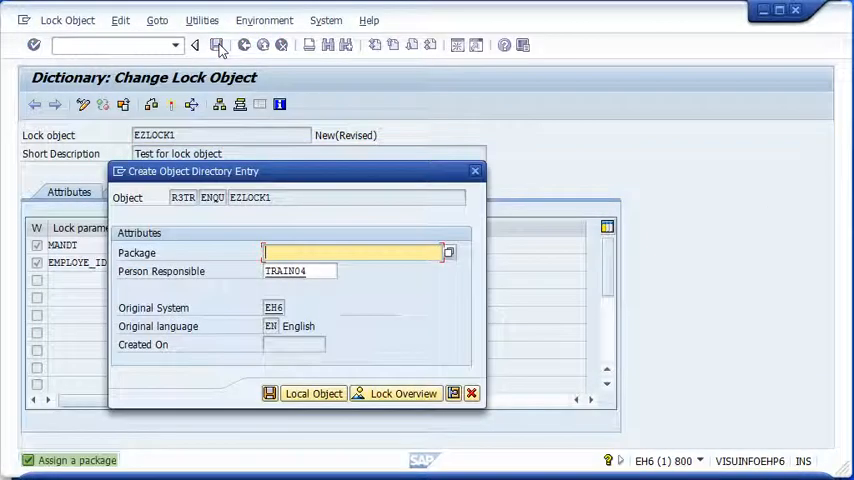
# - Assign EZLOCK1 to package ZRAJAT from the F4 list and save the directory entry
pyautogui.write('z')
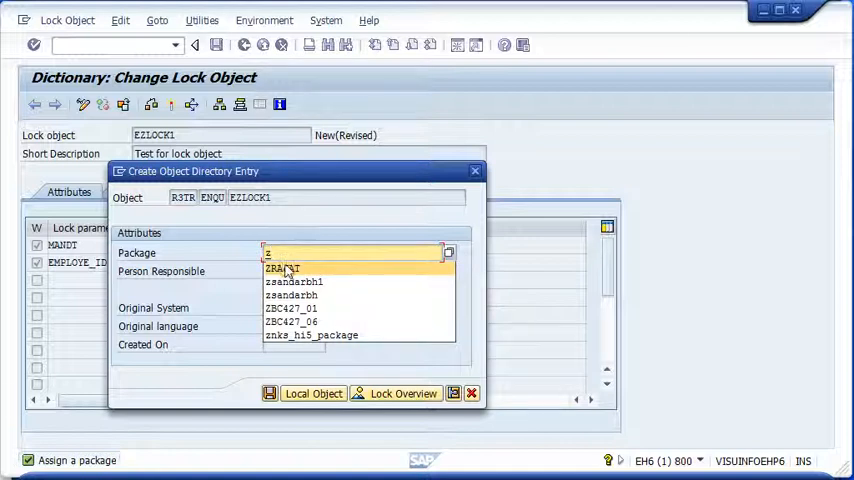
pyautogui.click(284, 268)
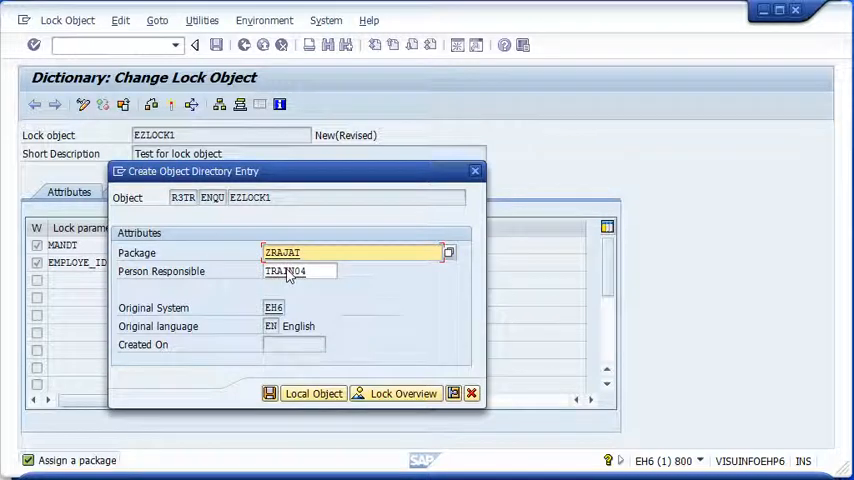
pyautogui.click(312, 392)
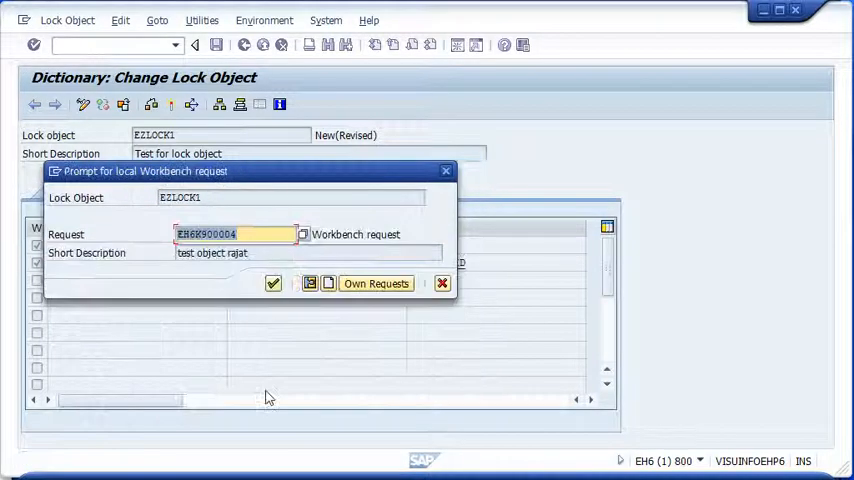
pyautogui.moveTo(274, 356)
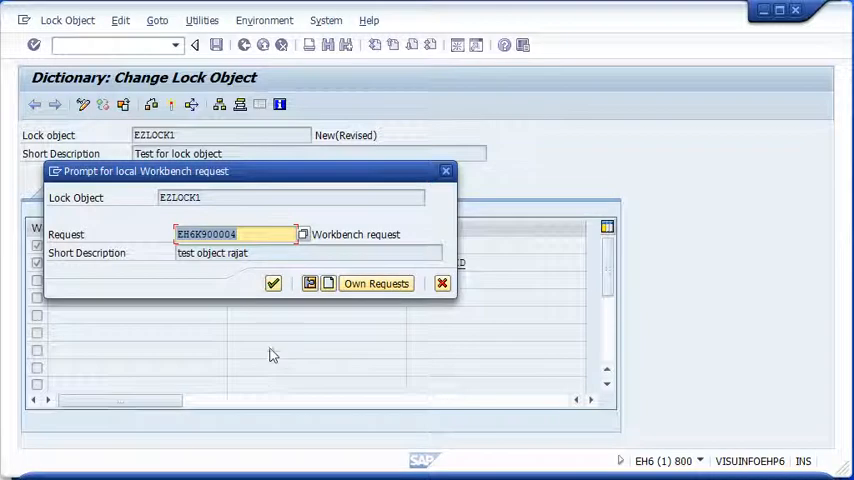
# - Confirm the workbench request and activate lock object EZLOCK1 to Active status
pyautogui.click(444, 284)
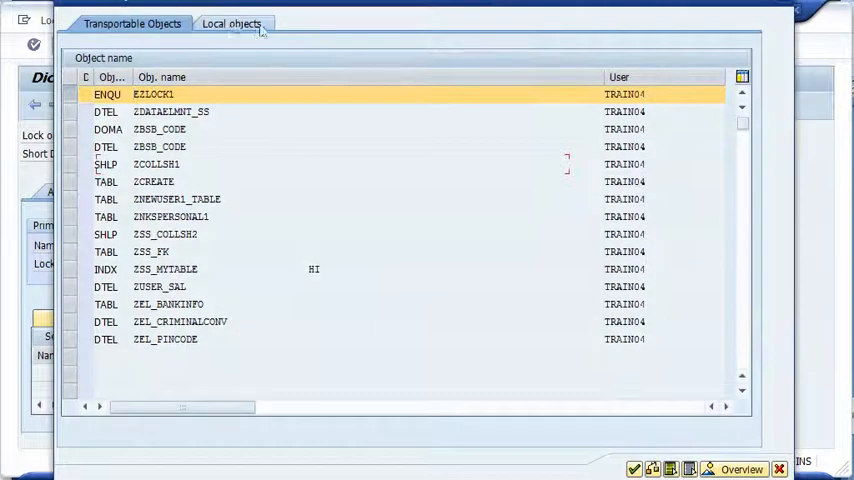
pyautogui.click(140, 24)
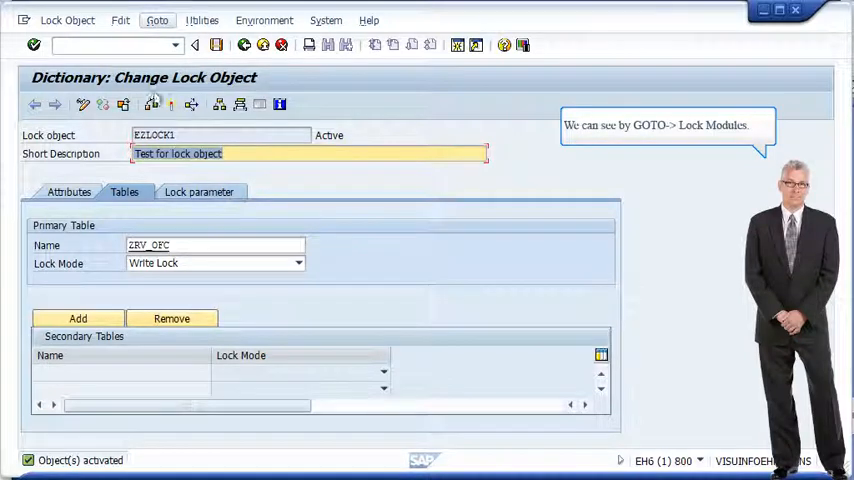
pyautogui.click(160, 20)
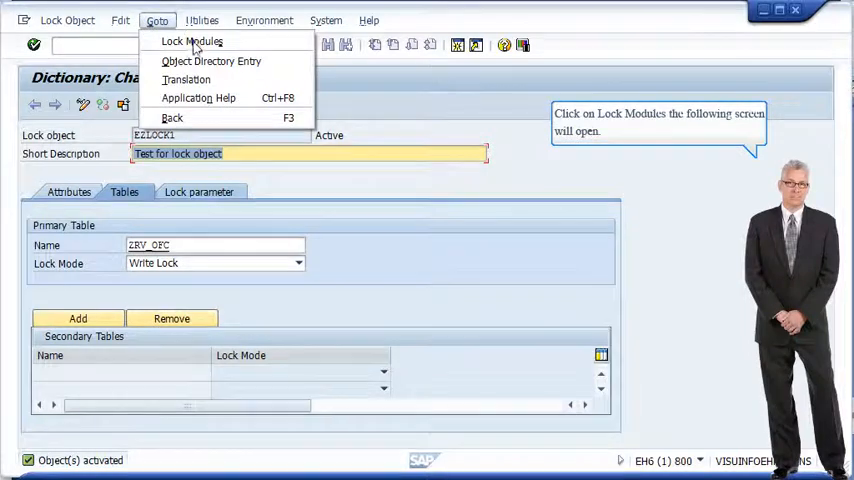
pyautogui.click(192, 42)
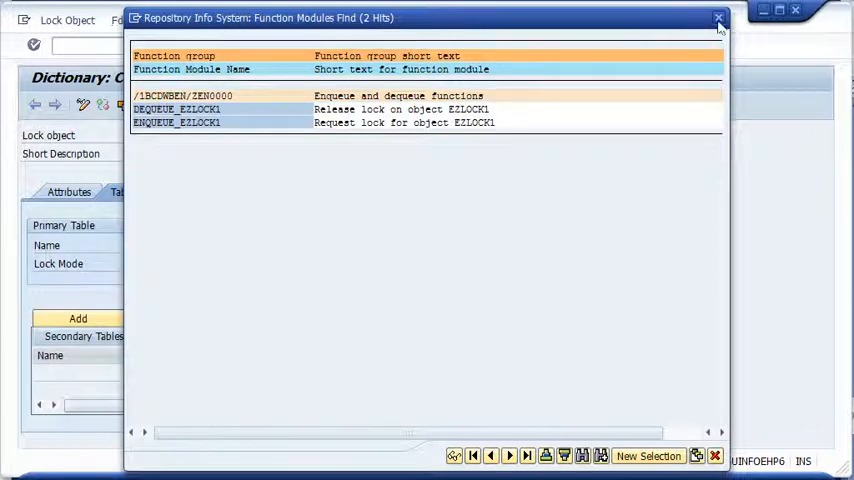
pyautogui.click(714, 16)
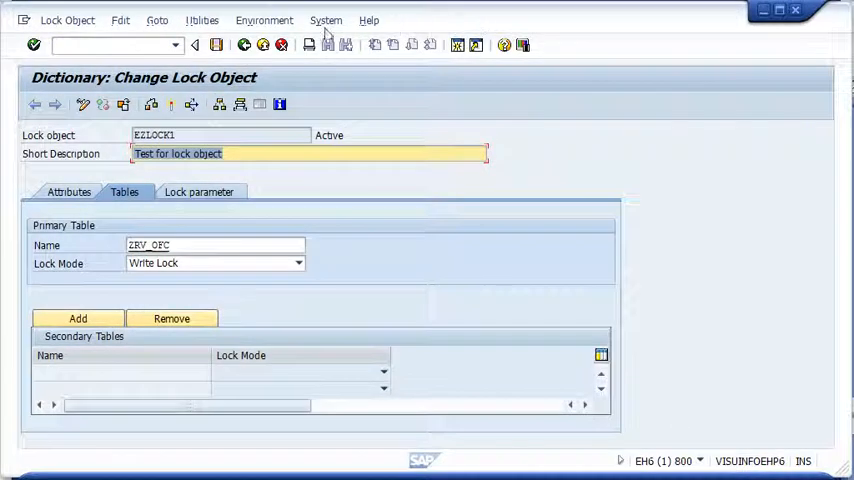